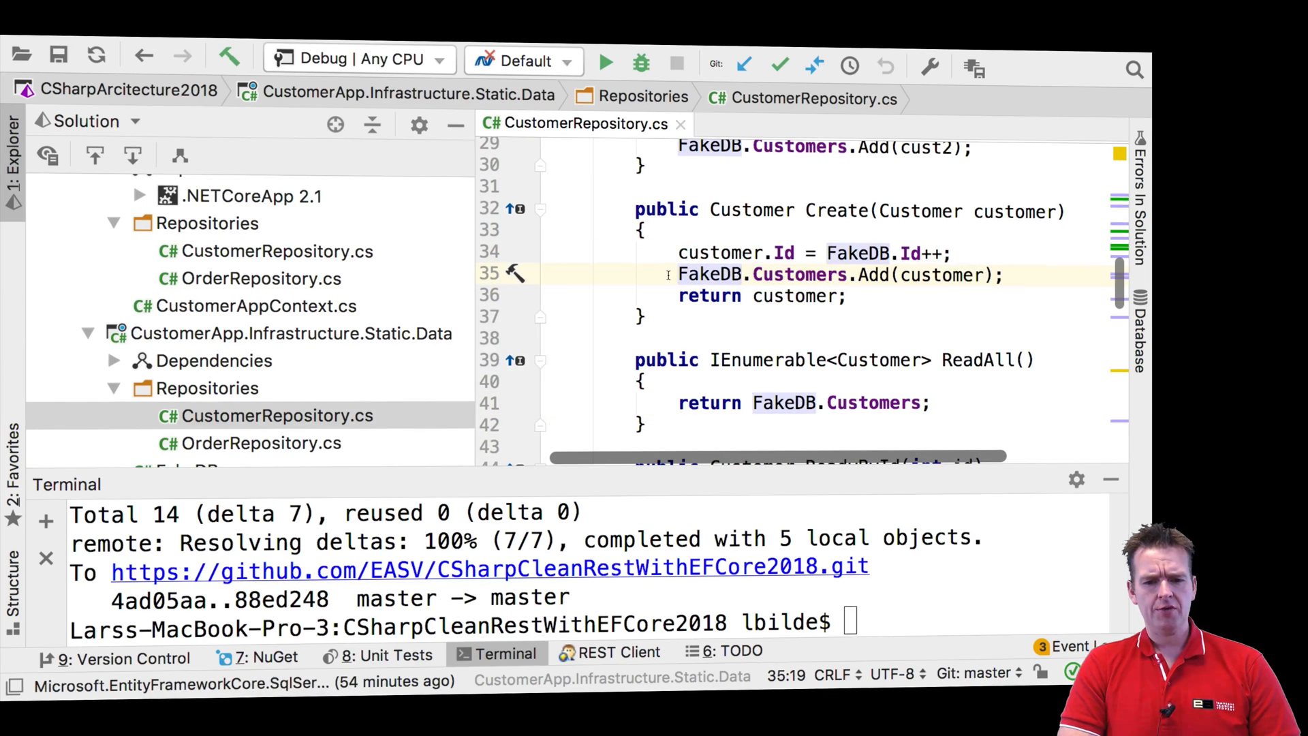
# Open CustomerRepository.cs from the CustomerApp.Infrastructure.Data Repositories folder
pyautogui.doubleClick(795, 296)
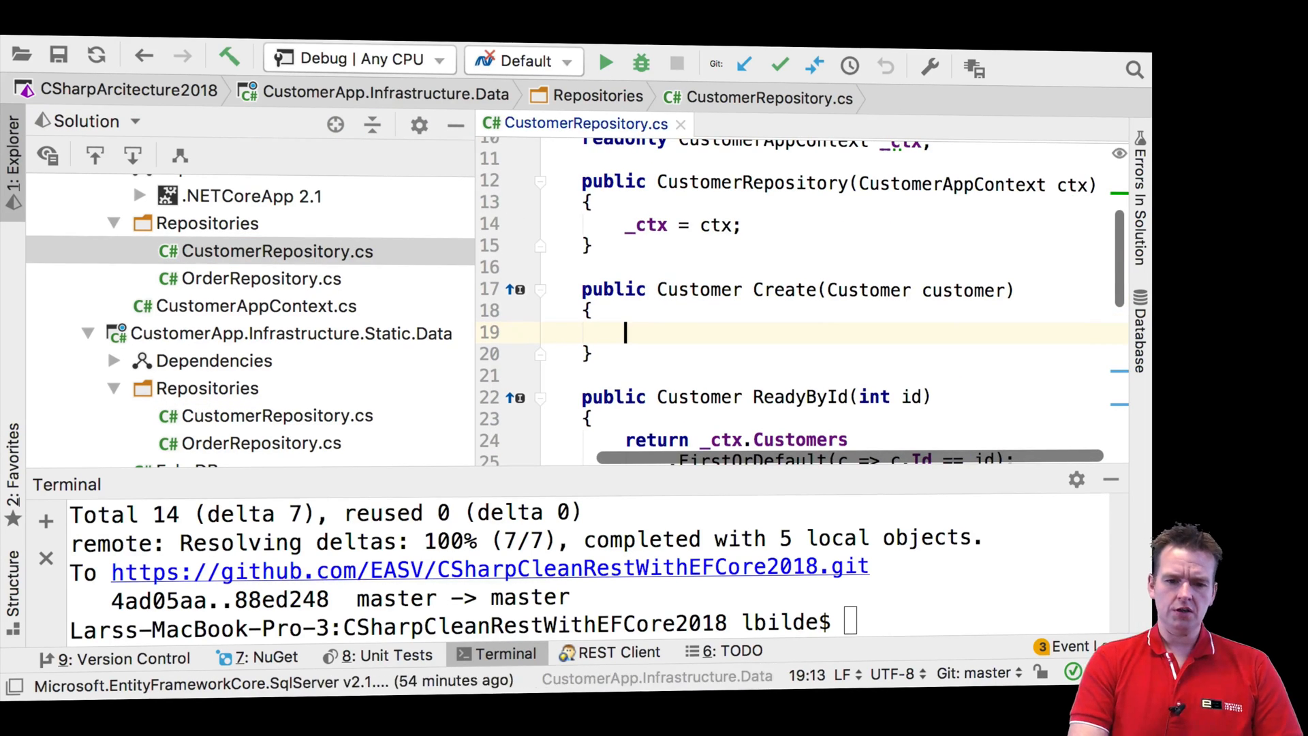
# Comment out the pasted FakeDB add-and-return code with /* */ inside Create
pyautogui.write('/*')
pyautogui.write('_ctx.')
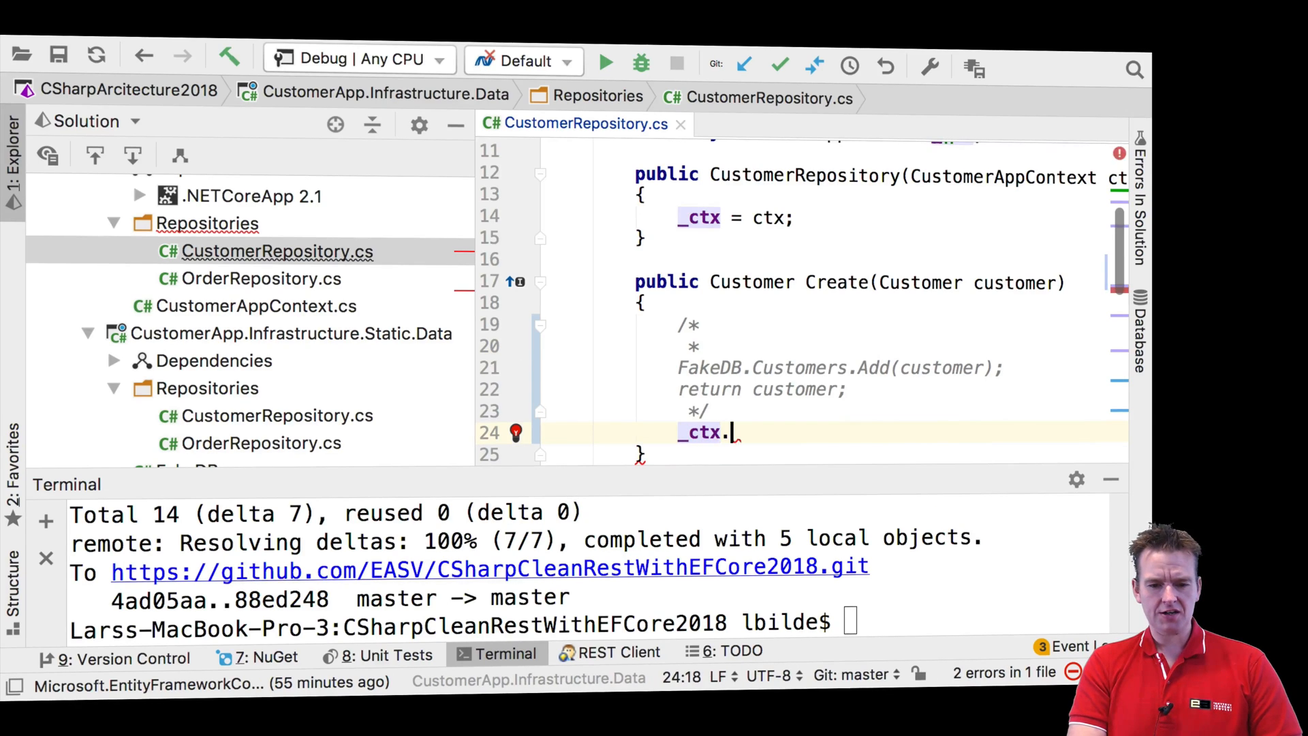
# Write var cust = _ctx.Customers.Add(customer).Entity; in the Create method
pyautogui.write('Customers')
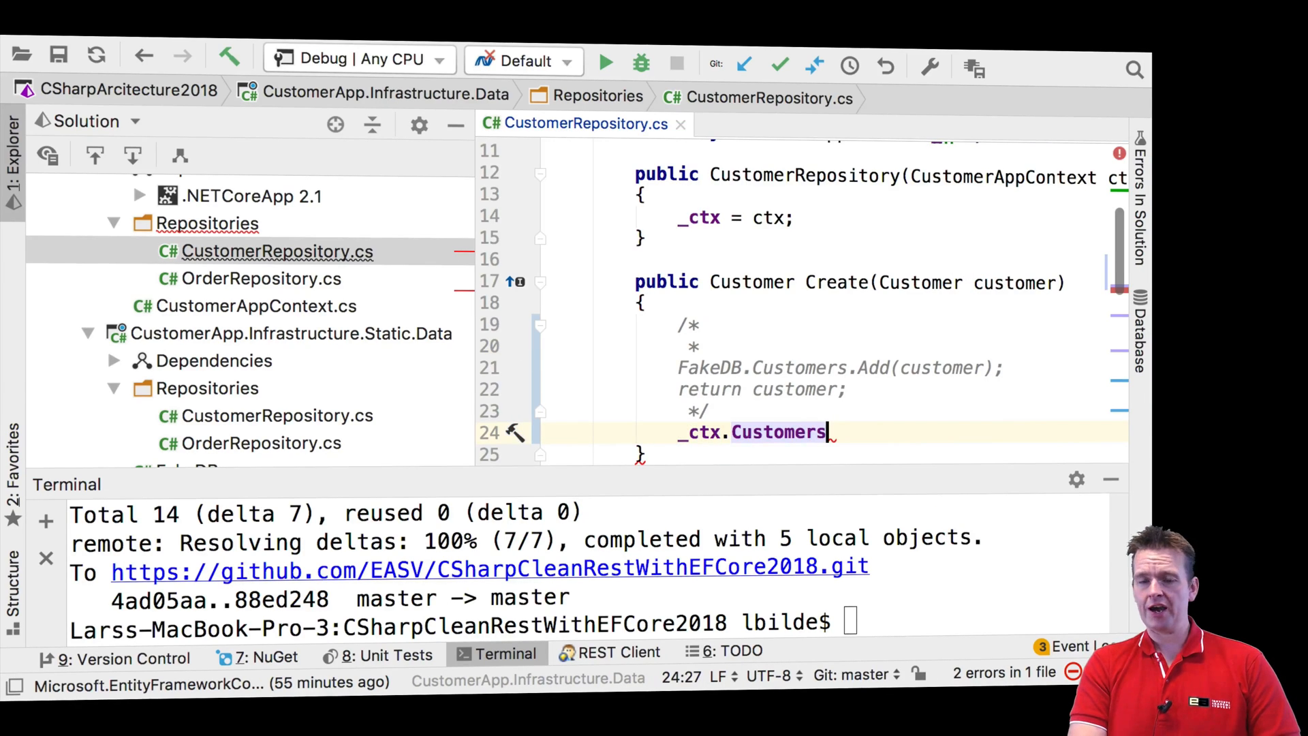
pyautogui.write('.Add(')
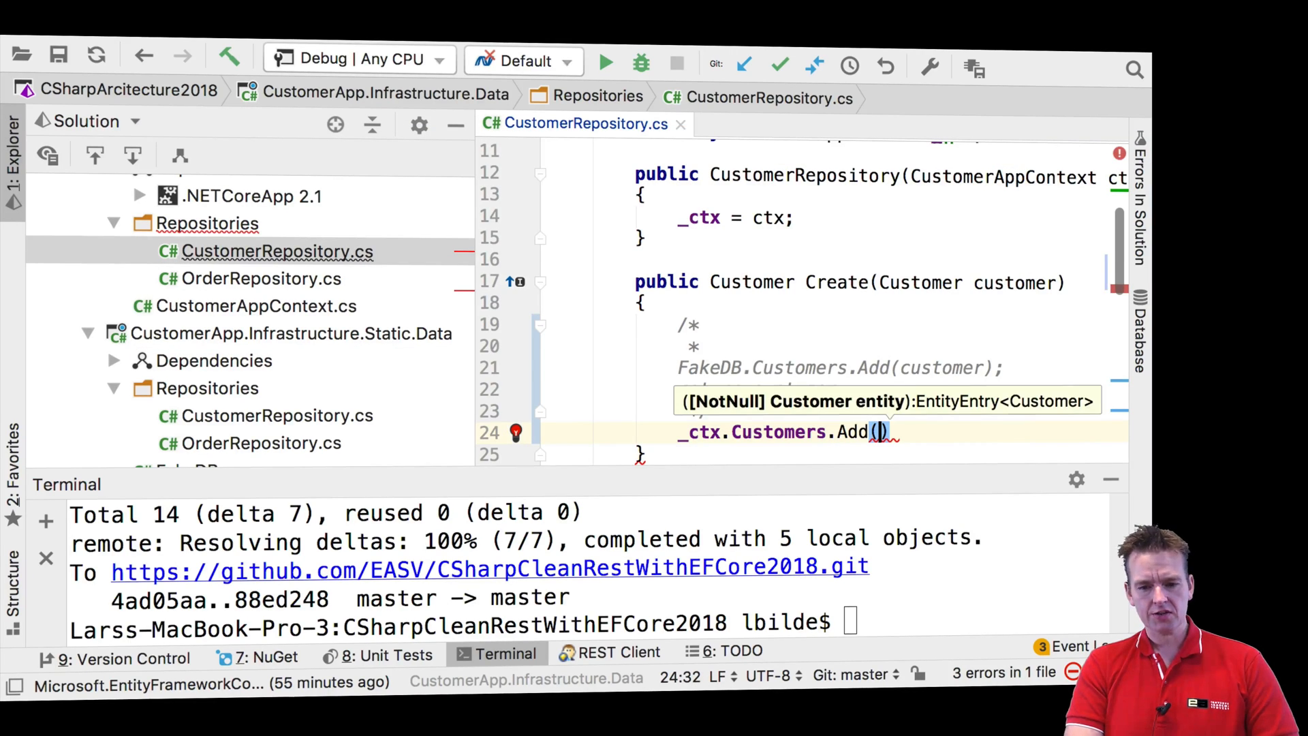
pyautogui.write('customer')
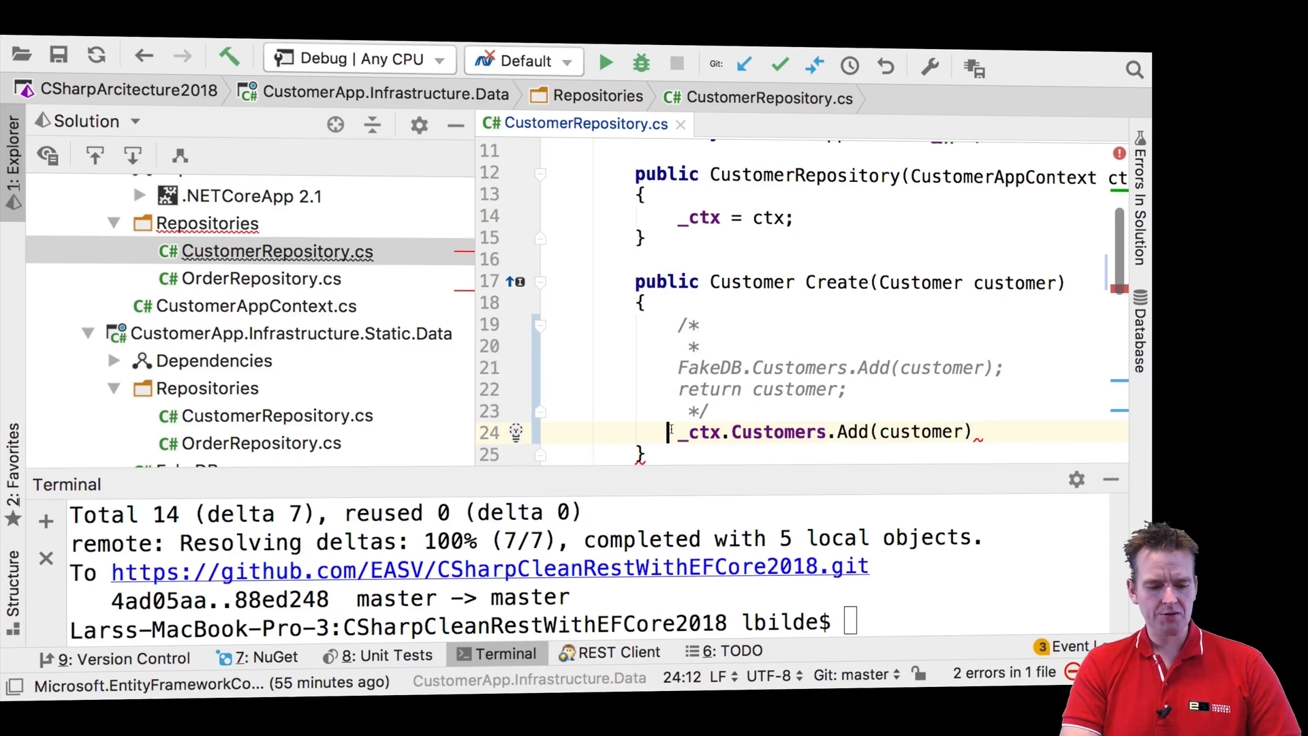
pyautogui.write('var cust =')
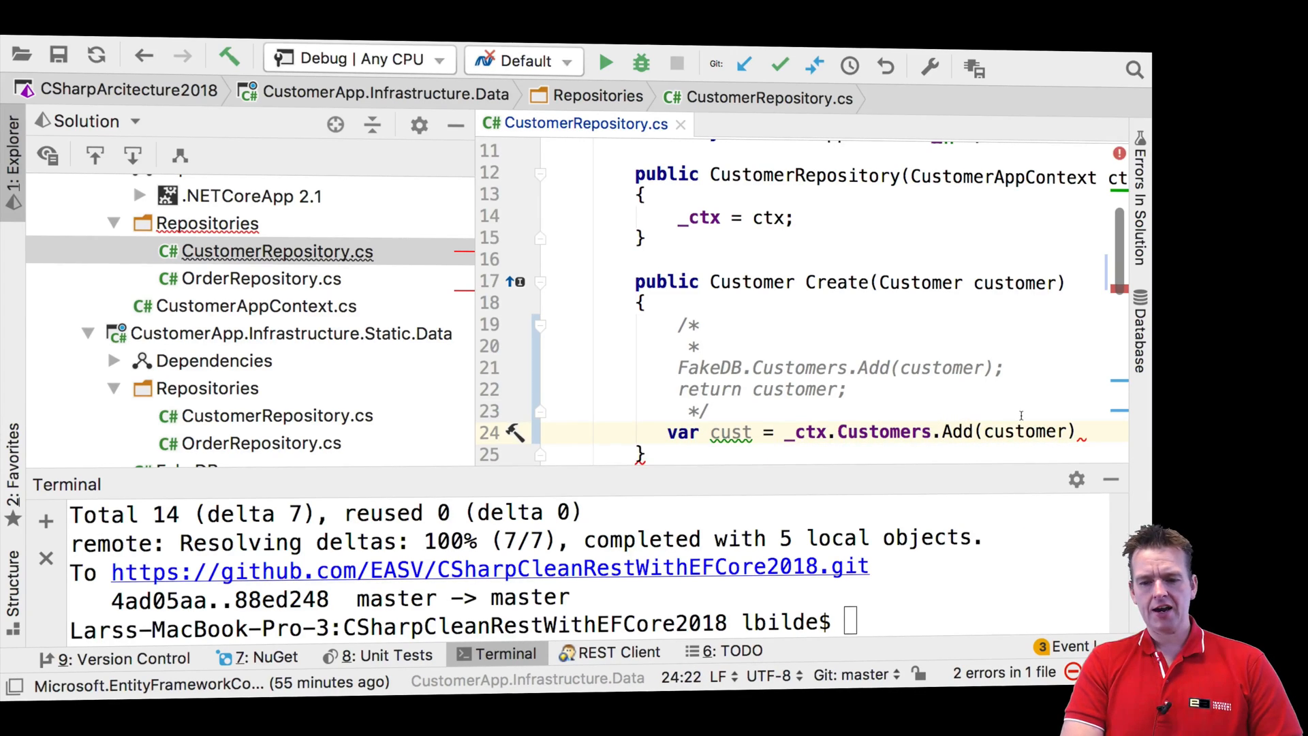
pyautogui.write('.')
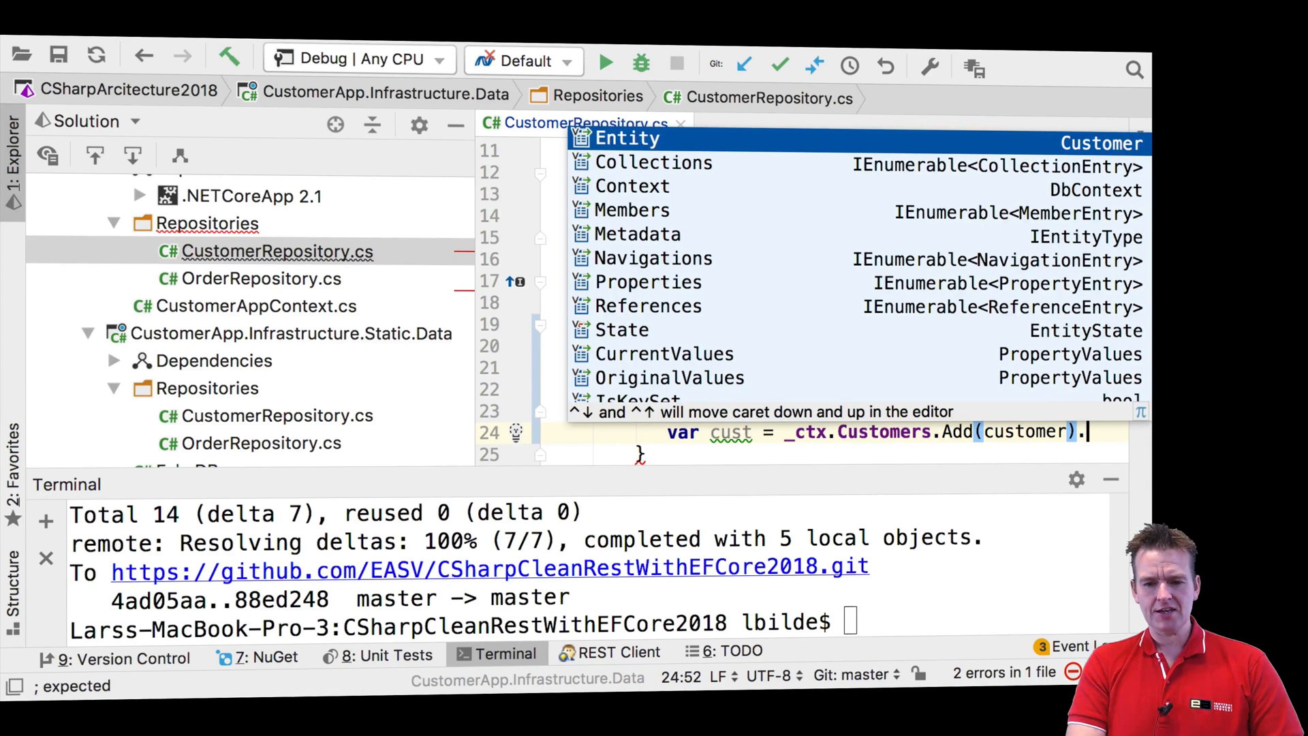
pyautogui.write('Entity')
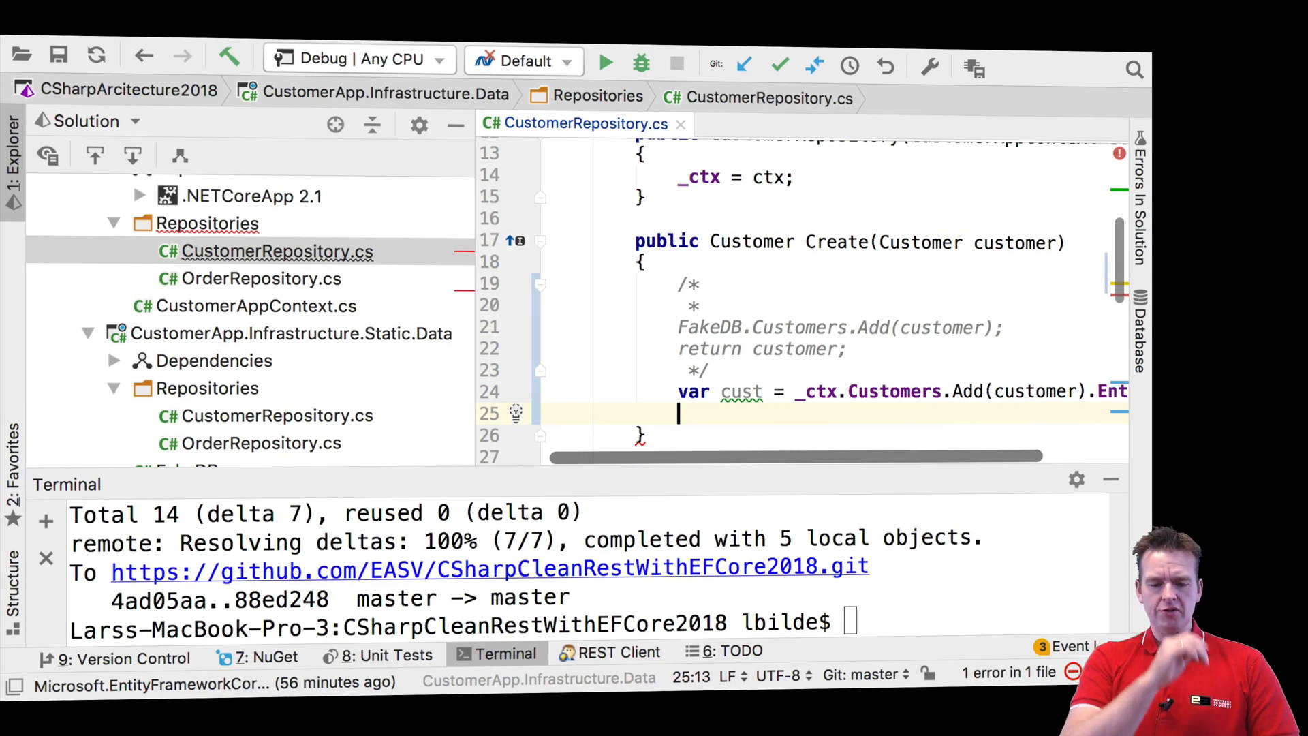
# Add return cust; so Create returns the added entity
pyautogui.write('return')
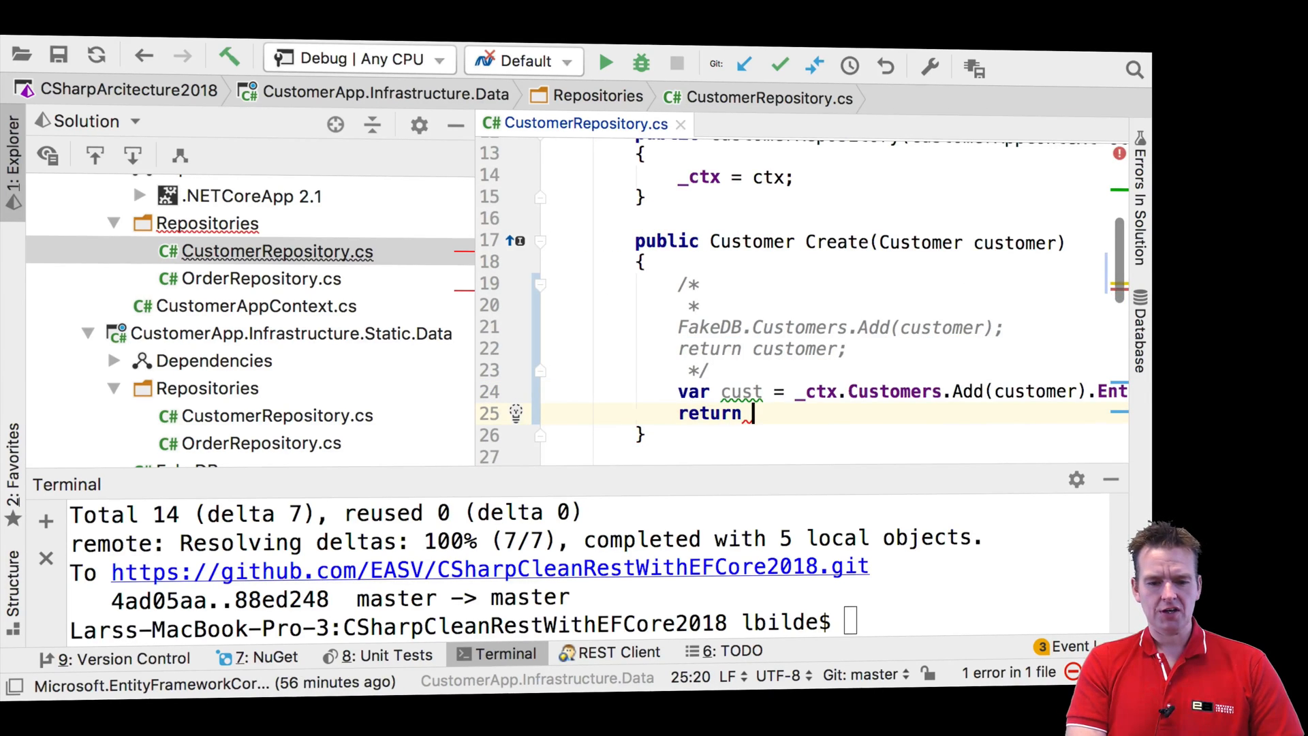
pyautogui.write('cust;')
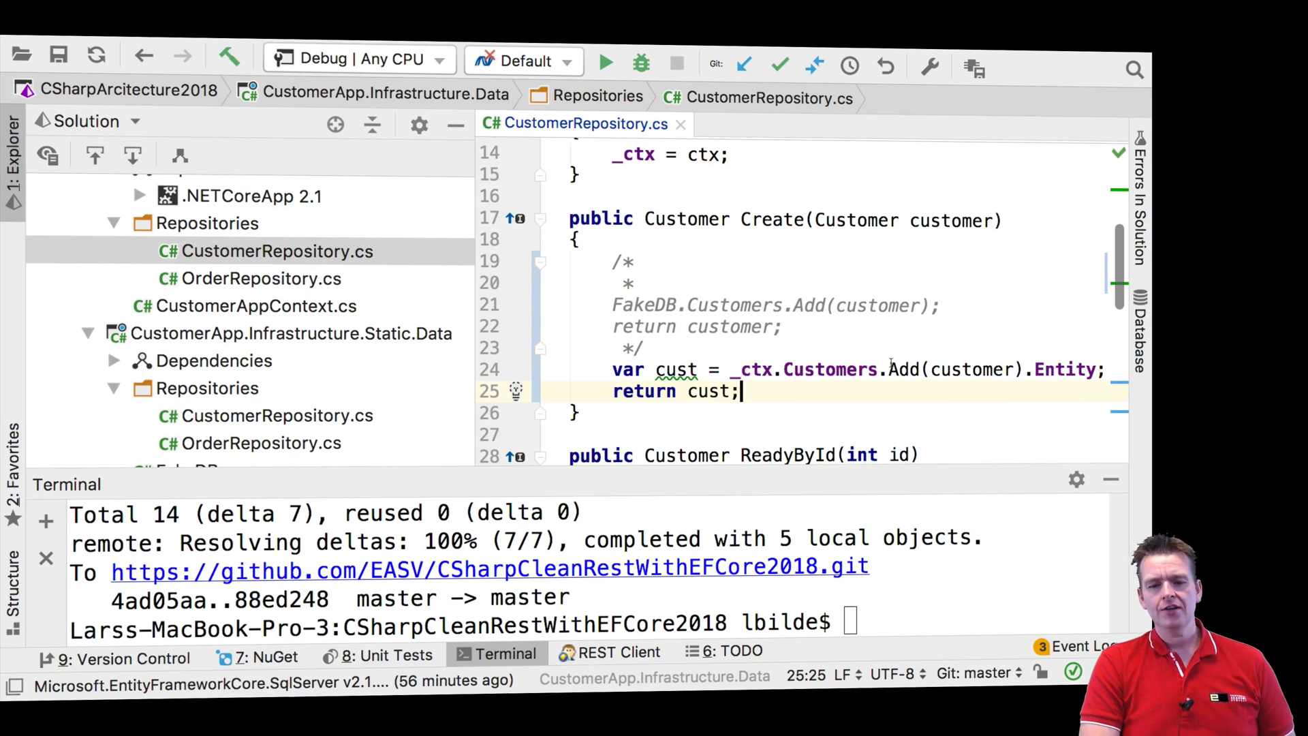
pyautogui.moveTo(827, 369)
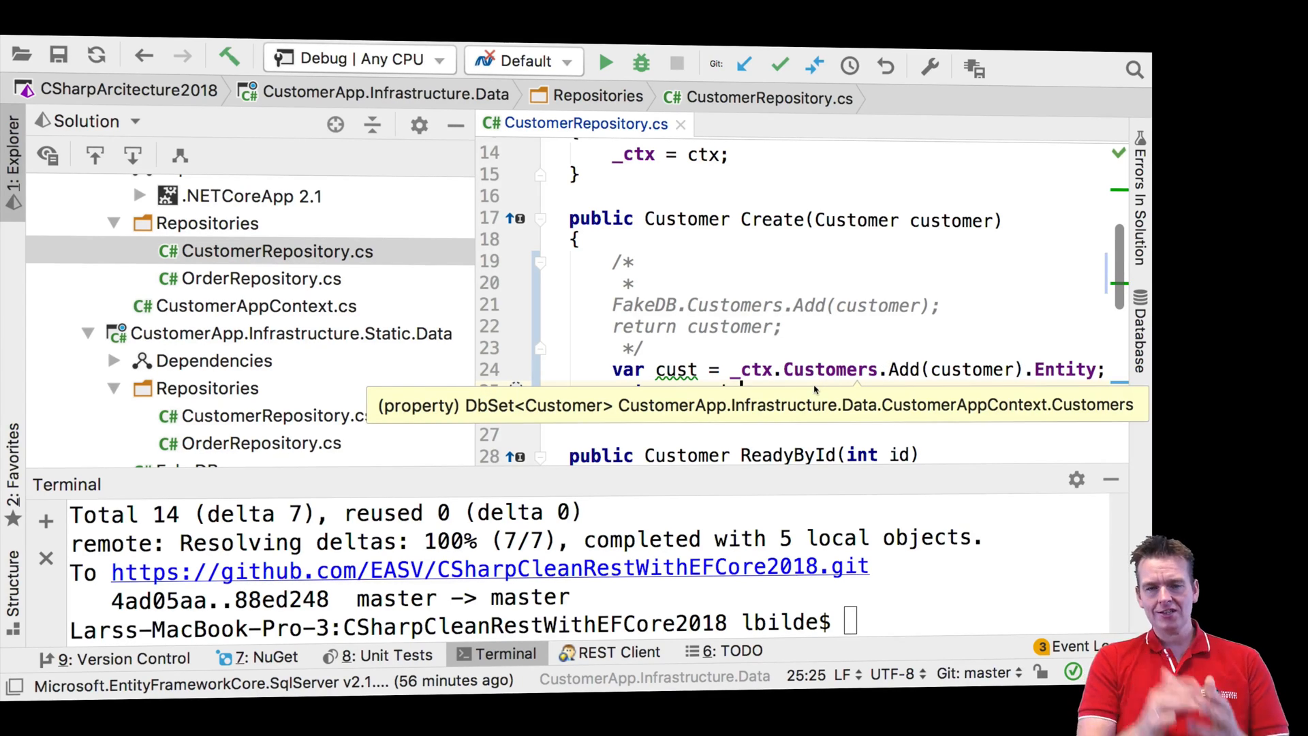
# Keep return cust; and highlight the _ctx field before inserting a new line above the return
pyautogui.write('return cust;')
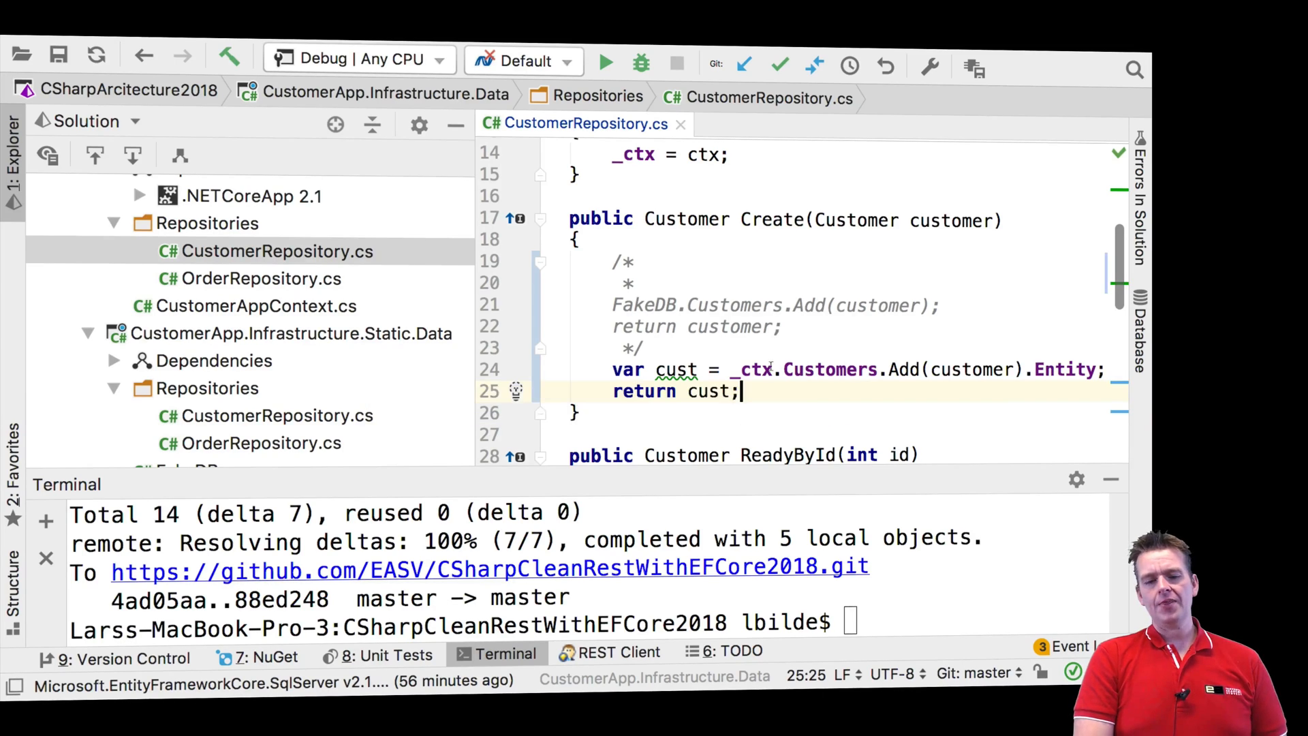
pyautogui.doubleClick(750, 369)
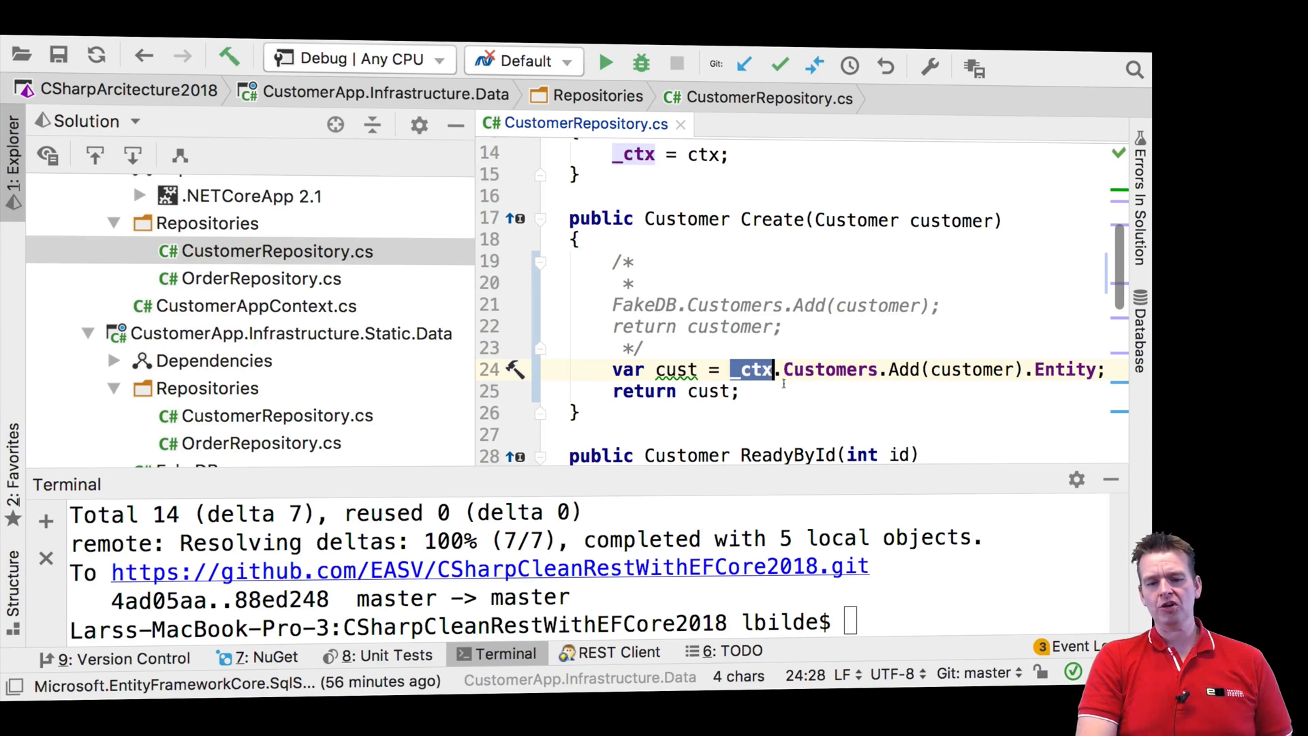
pyautogui.moveTo(809, 399)
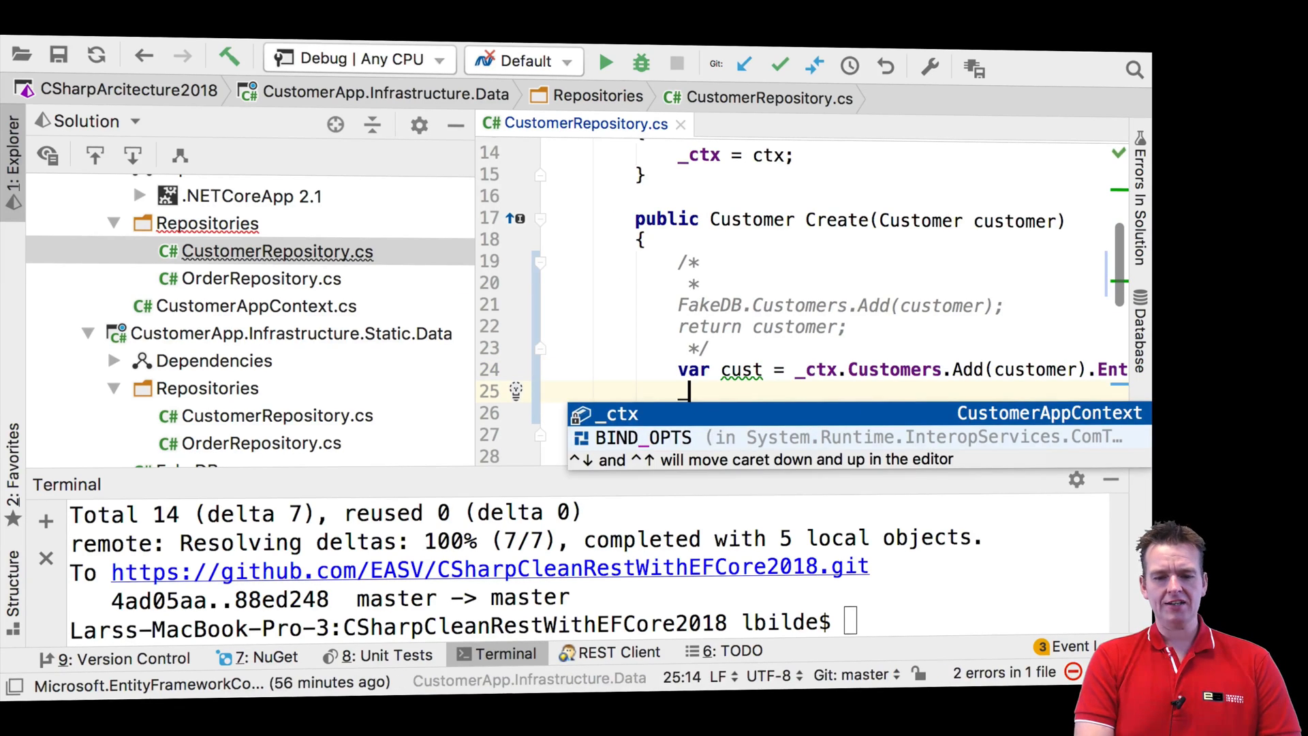
# Call _ctx.SaveChanges(); after the Add line and remove the commented FakeDB block
pyautogui.write('_ctx.')
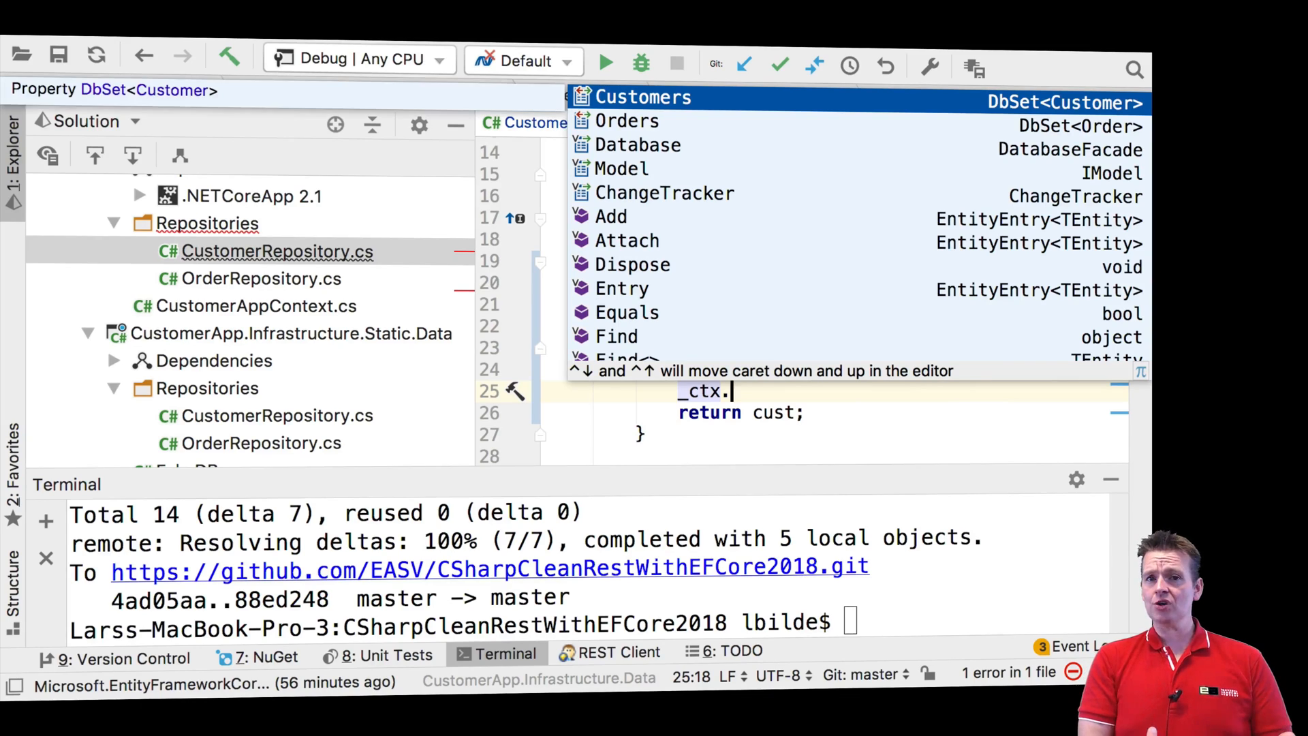
pyautogui.write('SaveChanges();')
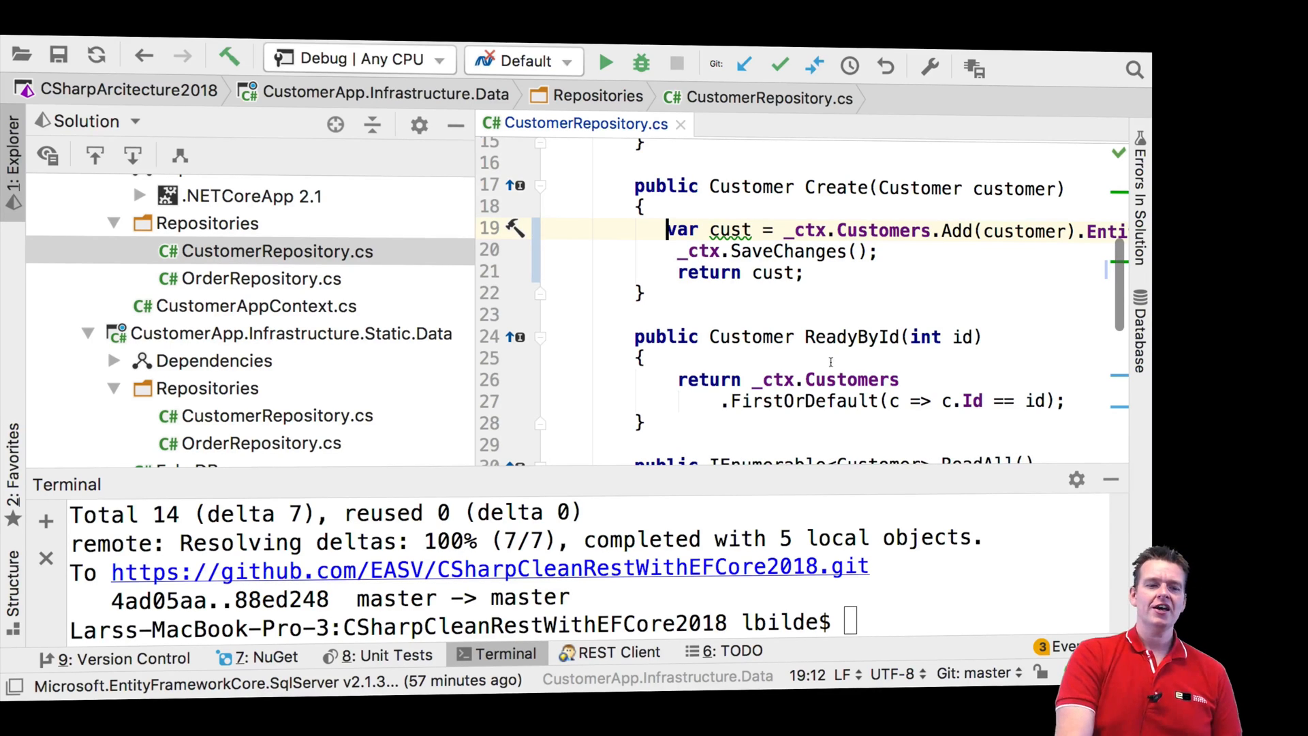
pyautogui.scroll(-3)
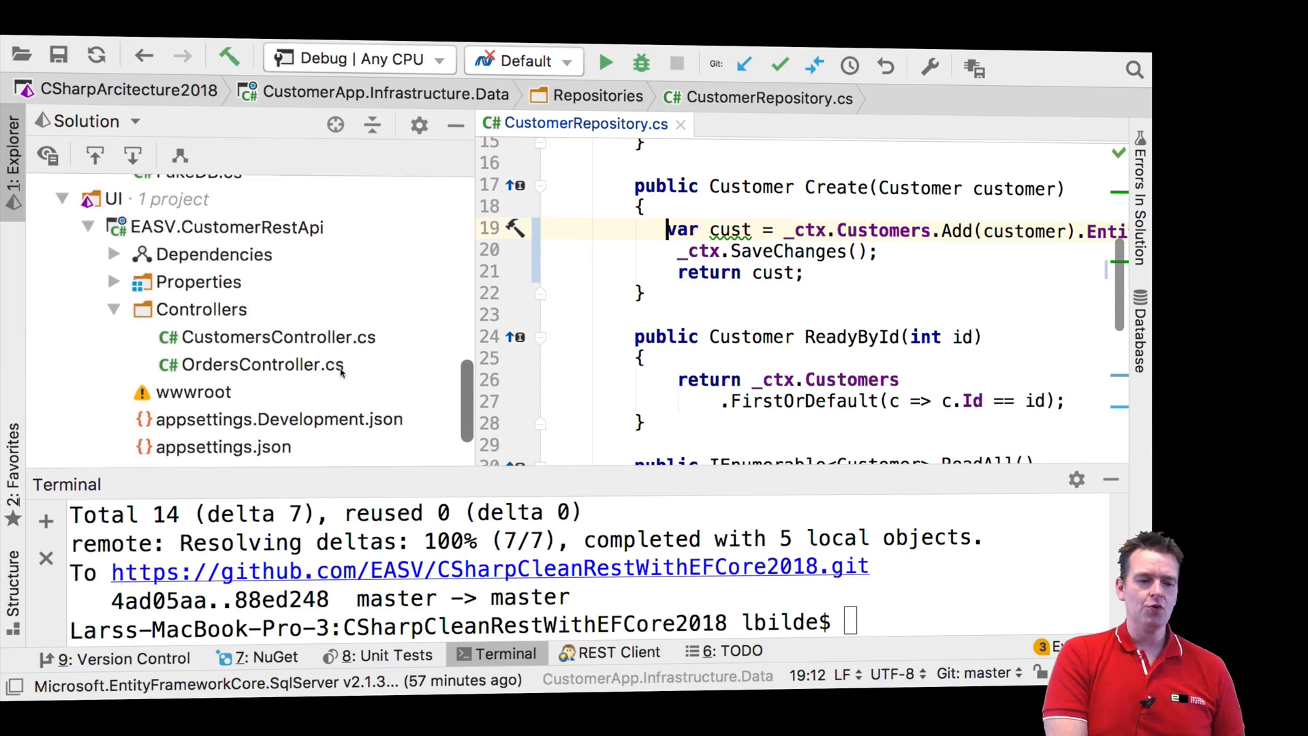